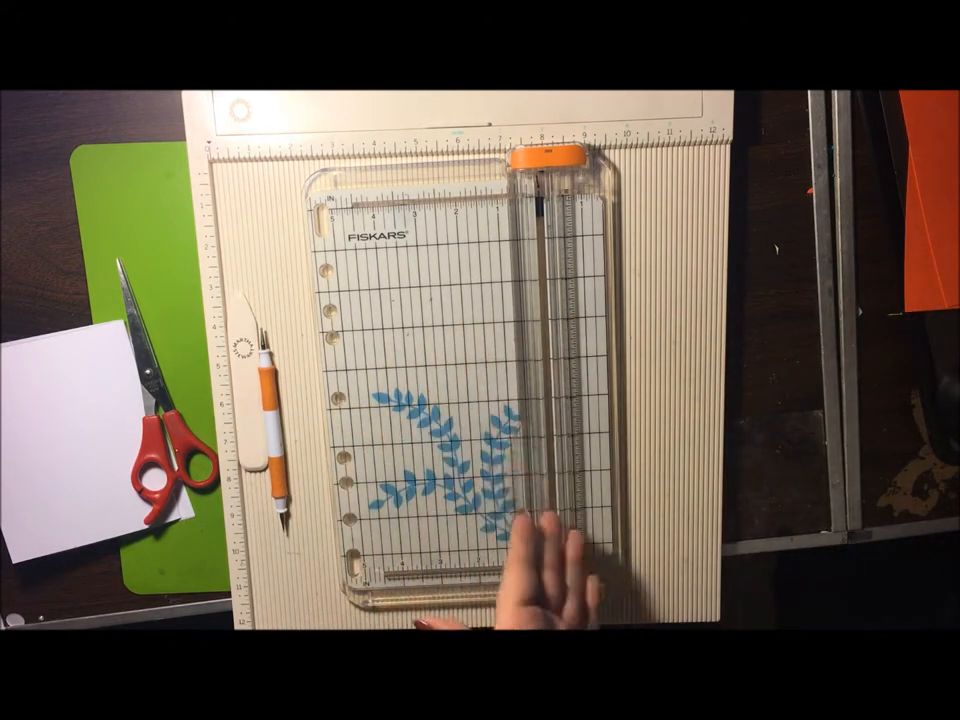
Step: Slide the orange blade carriage of the Fiskars trimmer down the rail to the bottom edge
{"action": "left_click_drag", "start_coordinate": [545, 165], "coordinate": [545, 580]}
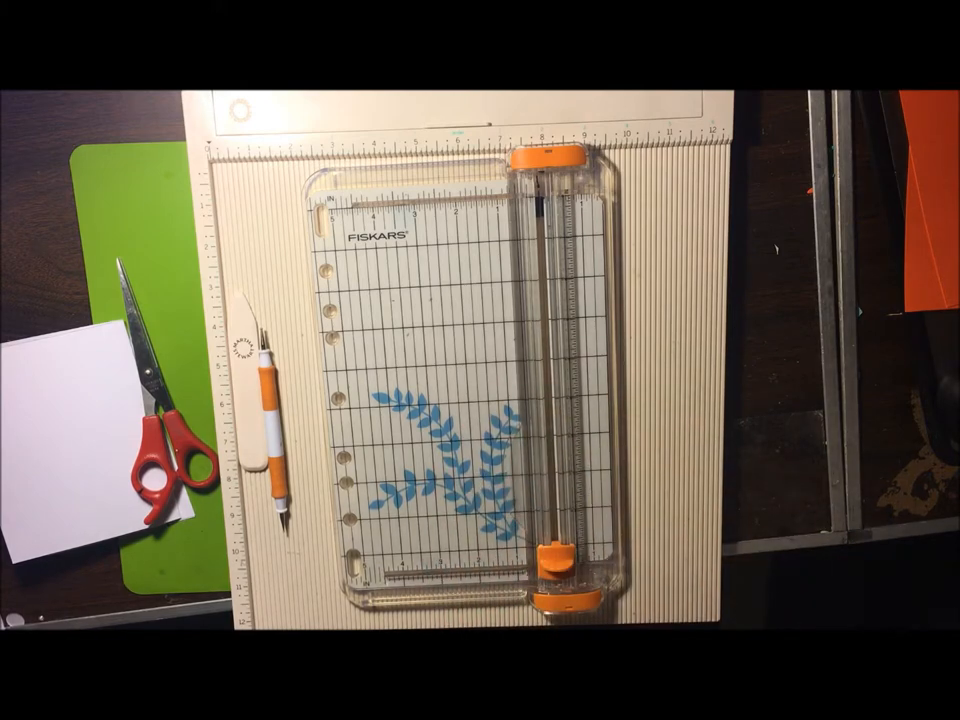
{"action": "left_click_drag", "start_coordinate": [558, 160], "coordinate": [560, 580]}
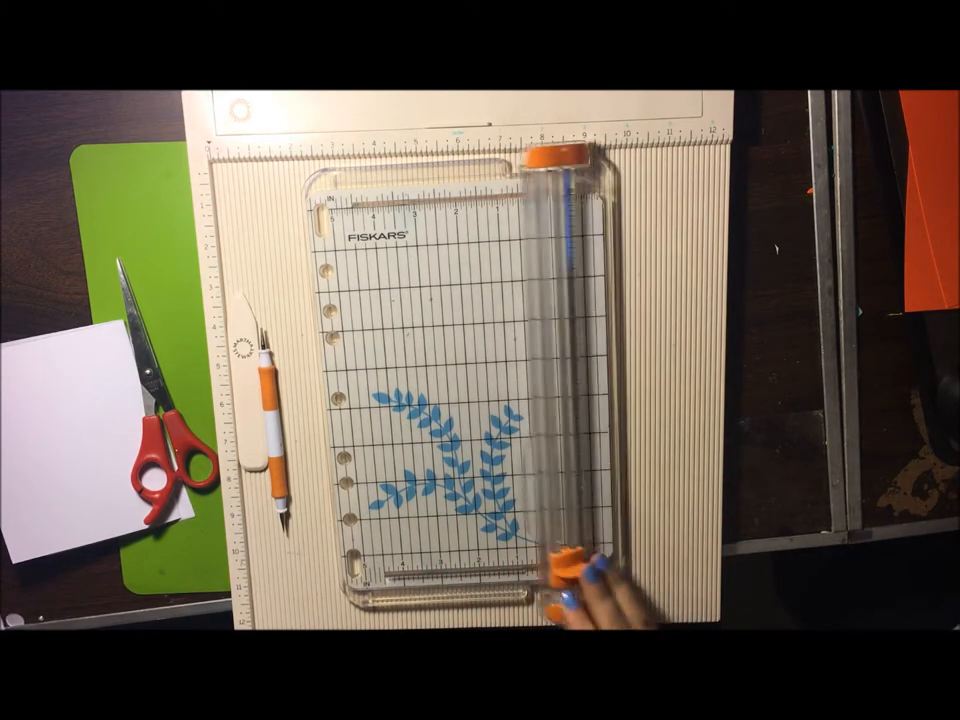